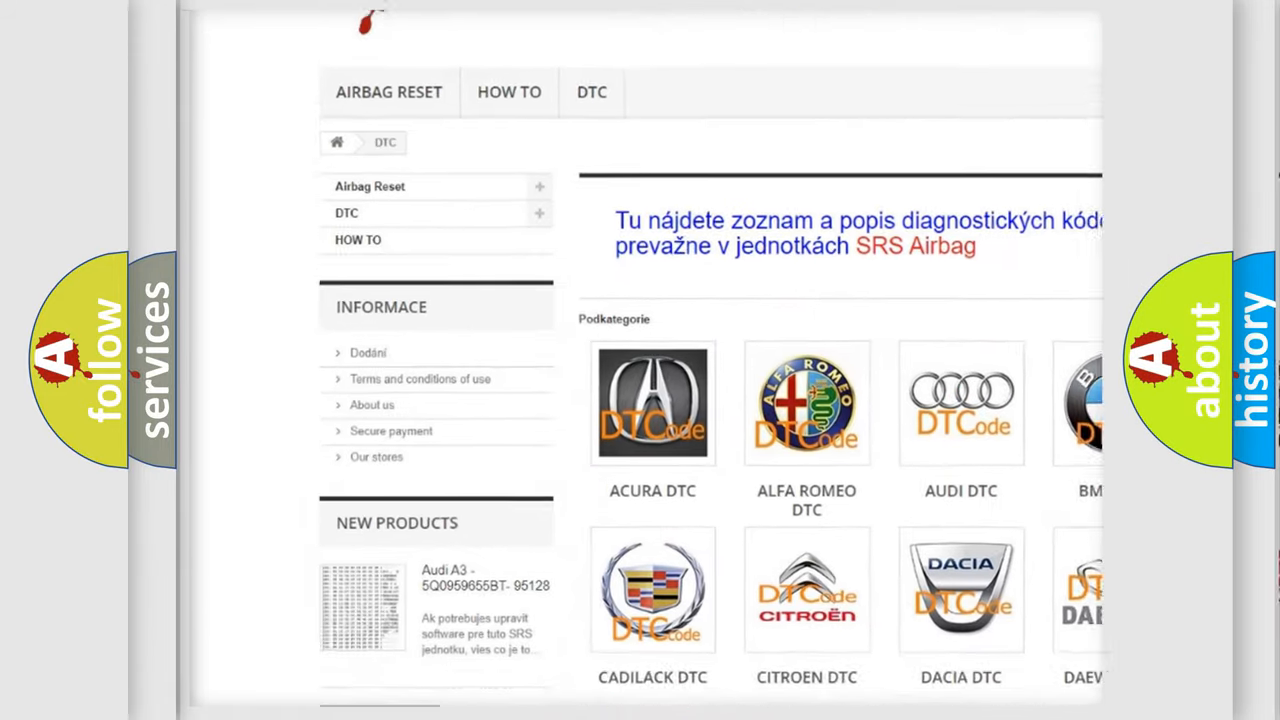
pyautogui.scroll(-3)
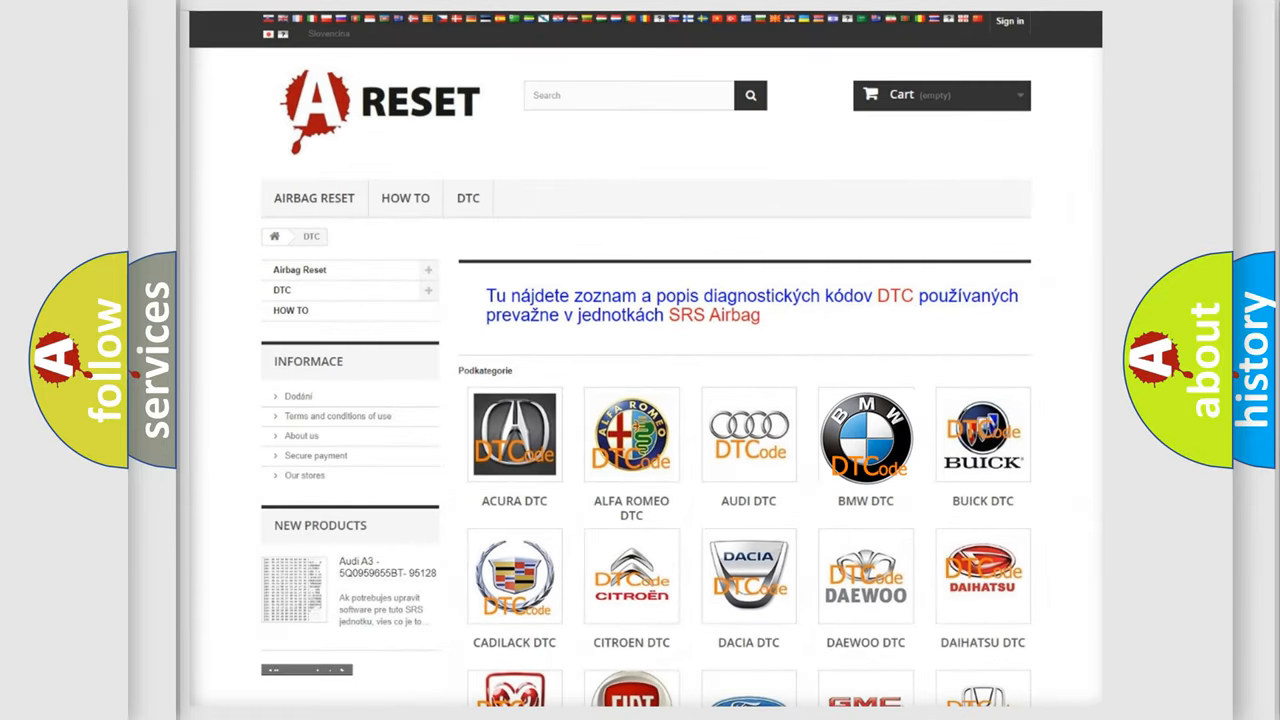
pyautogui.scroll(-3)
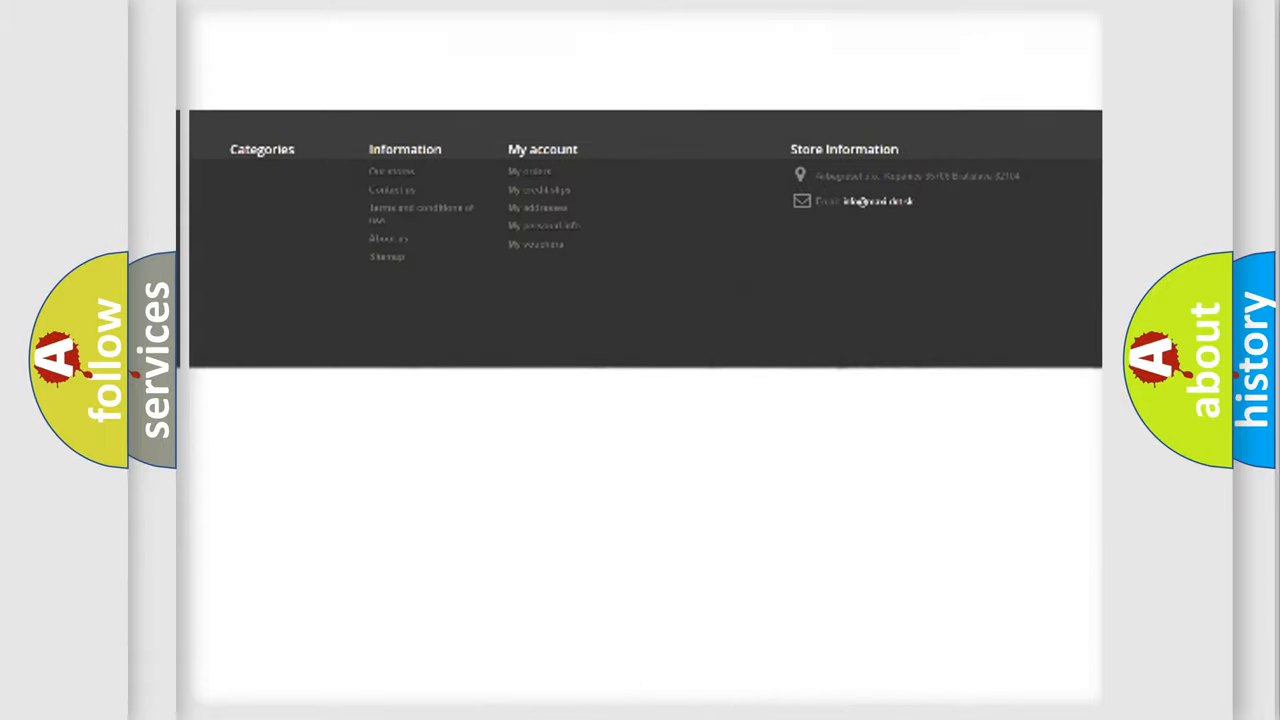
pyautogui.scroll(3)
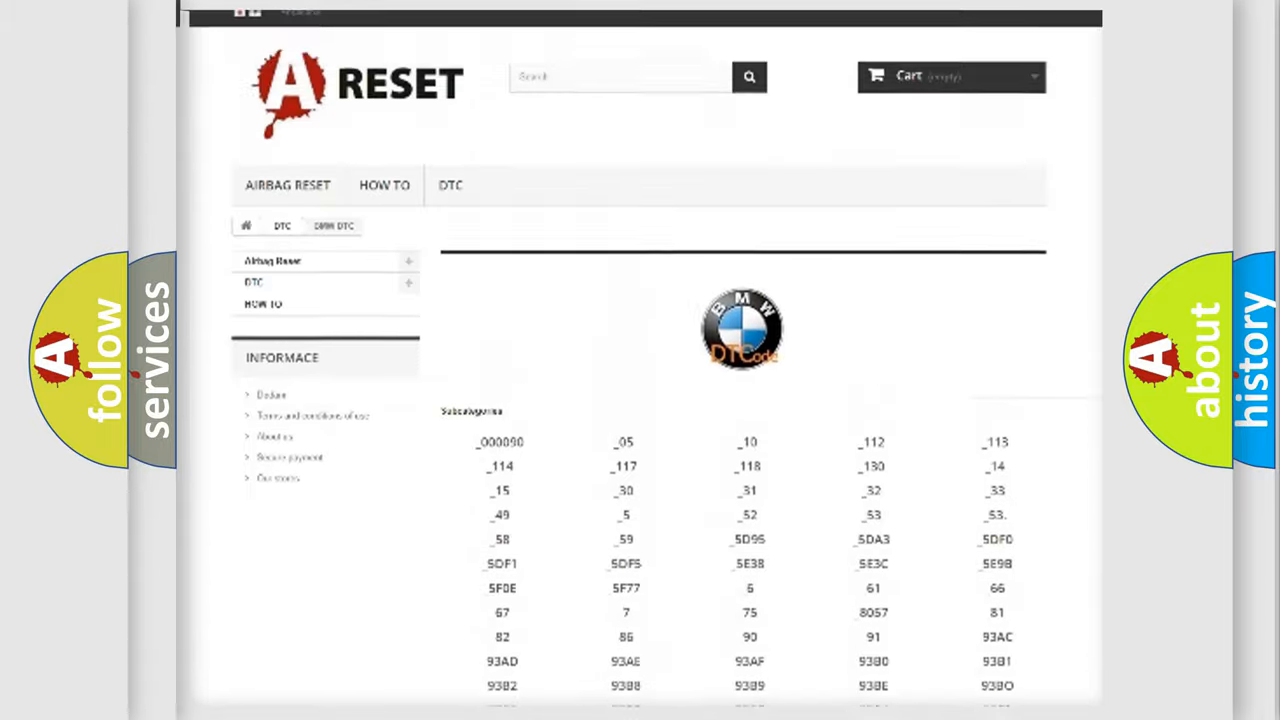